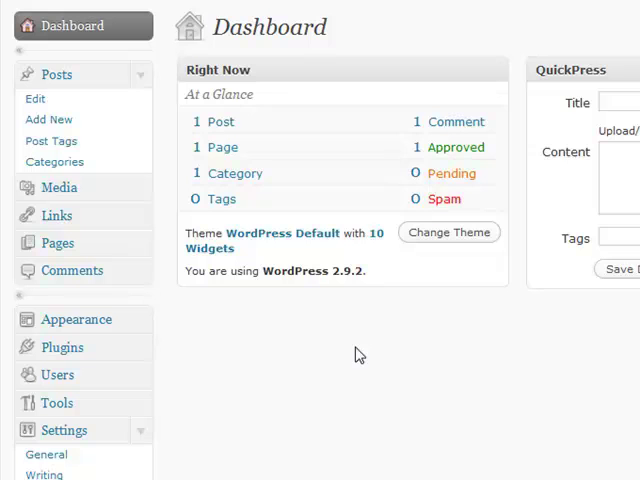
{"action": "mouse_move", "coordinate": [175, 301]}
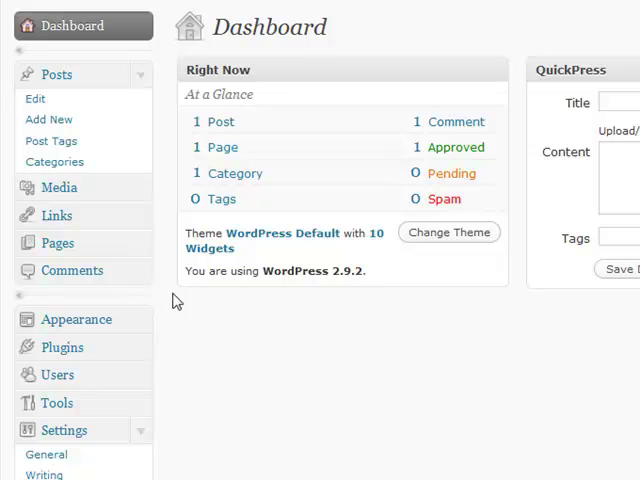
Open the Tools page from the admin sidebar's Tools menu
{"action": "left_click", "coordinate": [57, 403]}
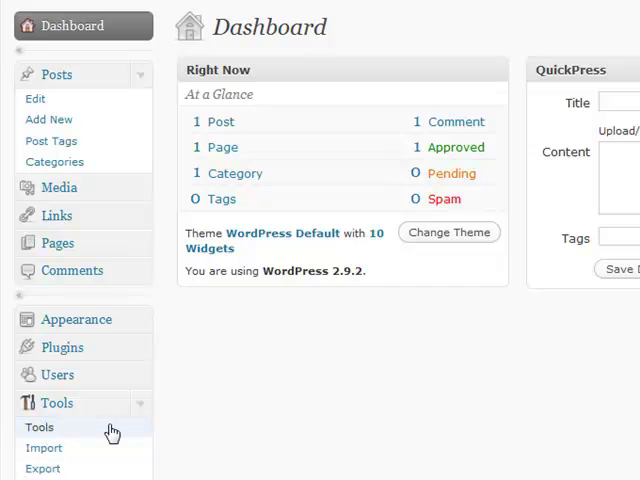
{"action": "left_click", "coordinate": [39, 427]}
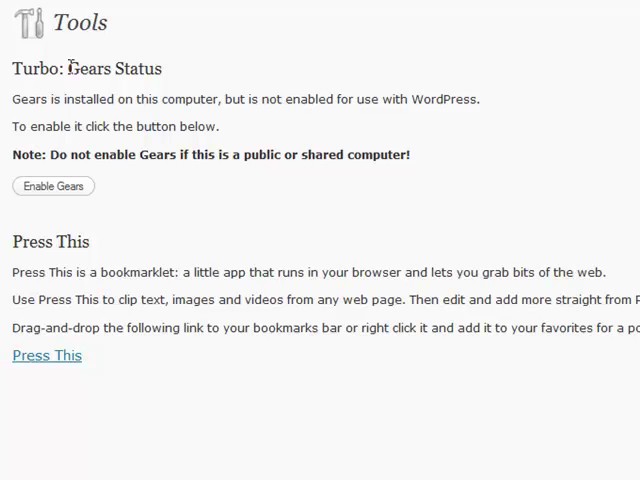
{"action": "mouse_move", "coordinate": [137, 194]}
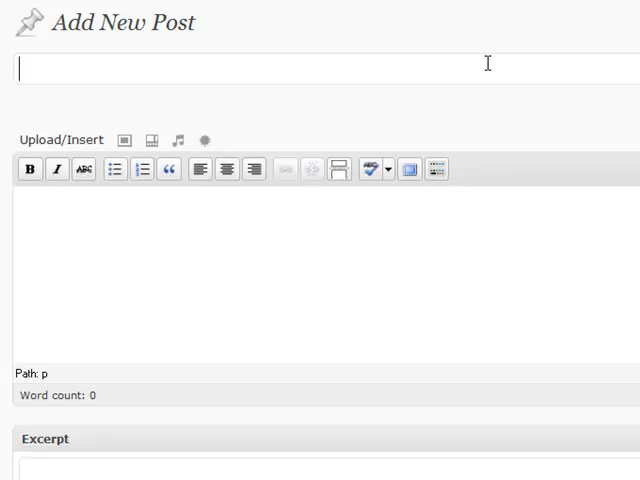
Title the new post 'Sample Video'
{"action": "type", "text": "Sample Vide"}
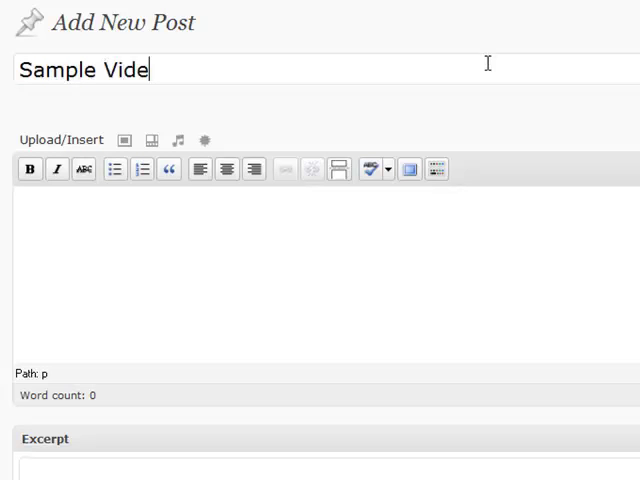
{"action": "type", "text": "o"}
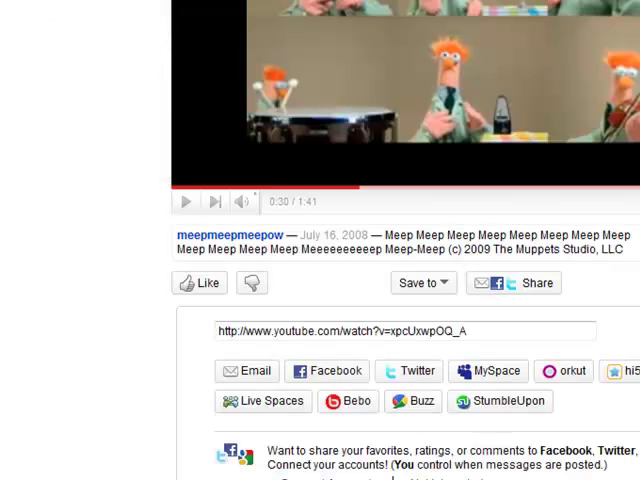
Select the Ode To Joy video's share URL below the video on YouTube
{"action": "scroll", "scroll_direction": "up", "scroll_amount": 3}
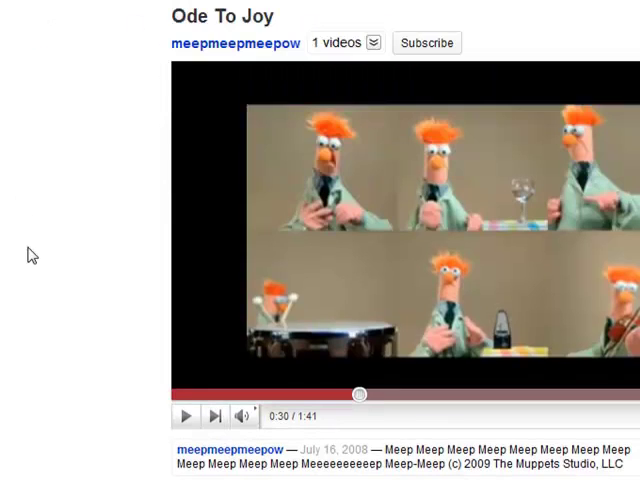
{"action": "scroll", "scroll_direction": "down", "scroll_amount": 3}
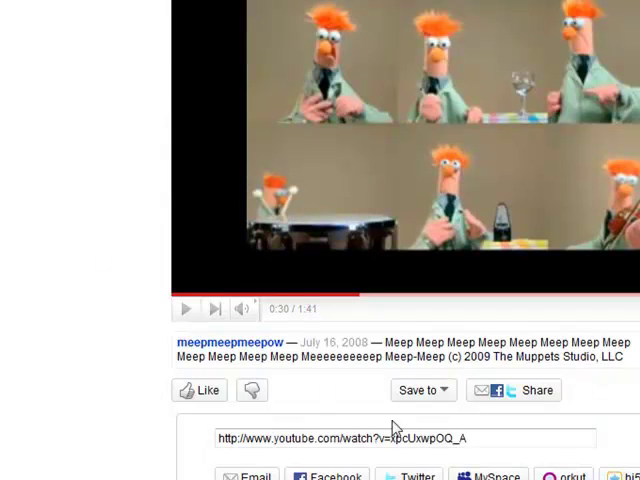
{"action": "triple_click", "coordinate": [398, 438]}
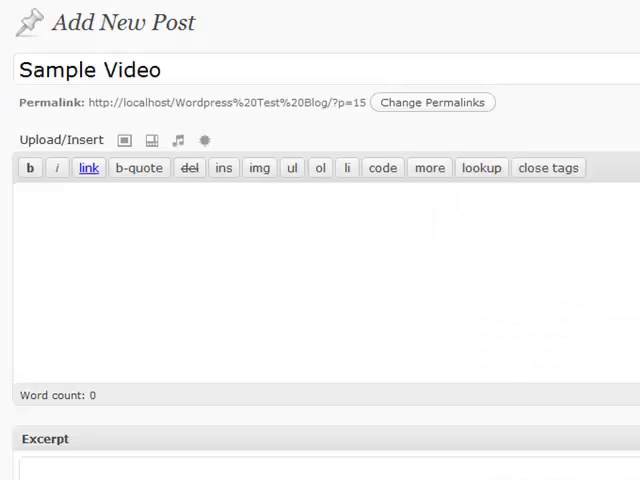
{"action": "type", "text": "http://www.youtube.com/watch?v=xpcUxwpOQ_A"}
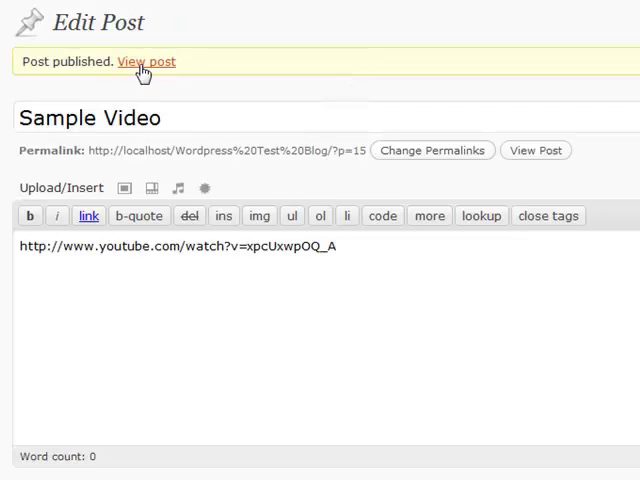
{"action": "left_click", "coordinate": [145, 61]}
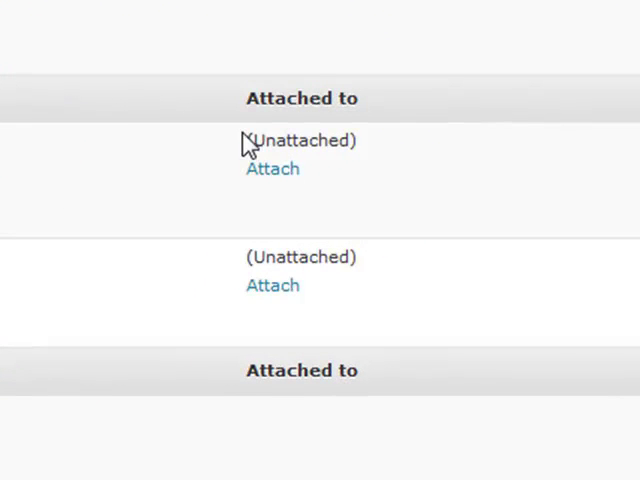
{"action": "mouse_move", "coordinate": [422, 168]}
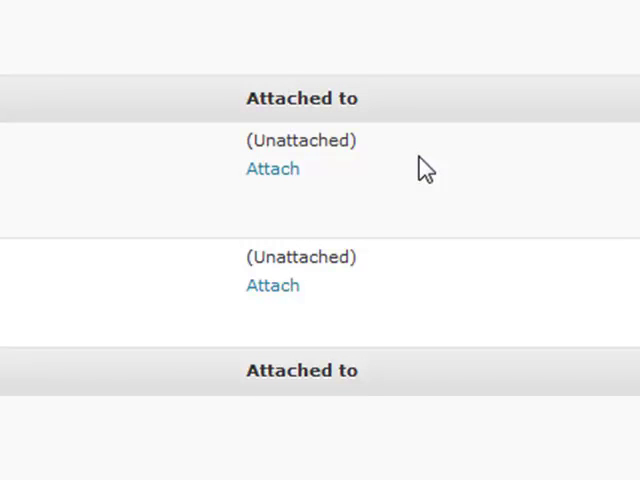
{"action": "mouse_move", "coordinate": [194, 147]}
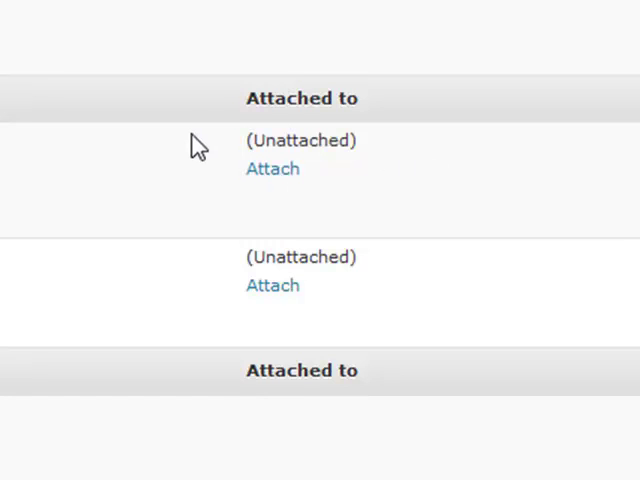
{"action": "mouse_move", "coordinate": [271, 285]}
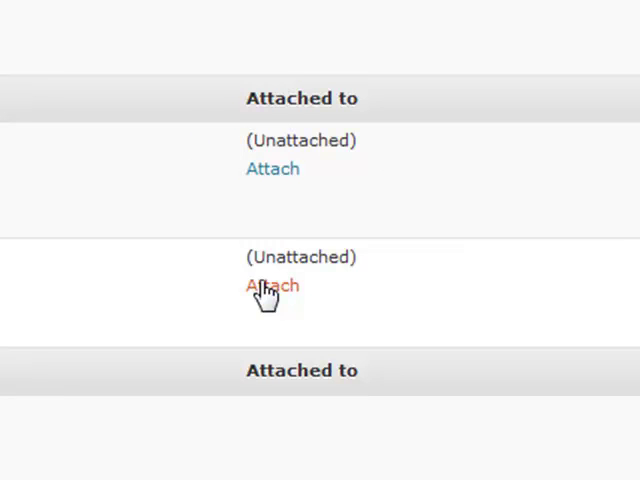
Attach the second unattached media file, searching 'sample' and picking Sample Video
{"action": "left_click", "coordinate": [272, 285]}
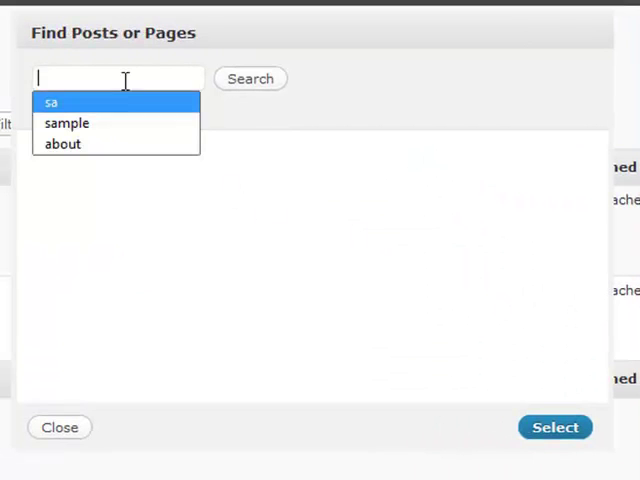
{"action": "left_click", "coordinate": [67, 123]}
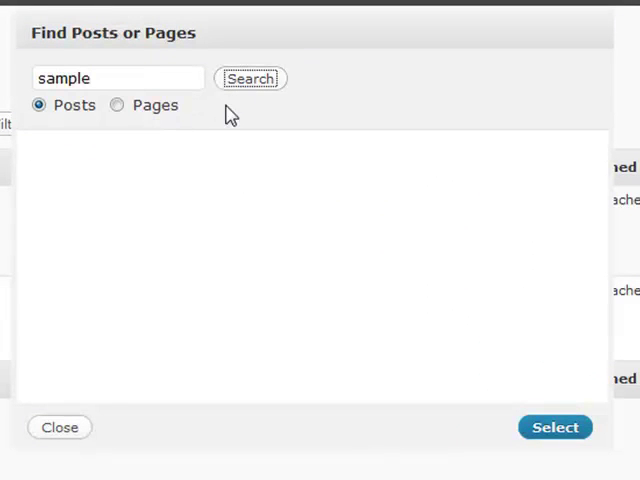
{"action": "left_click", "coordinate": [250, 78]}
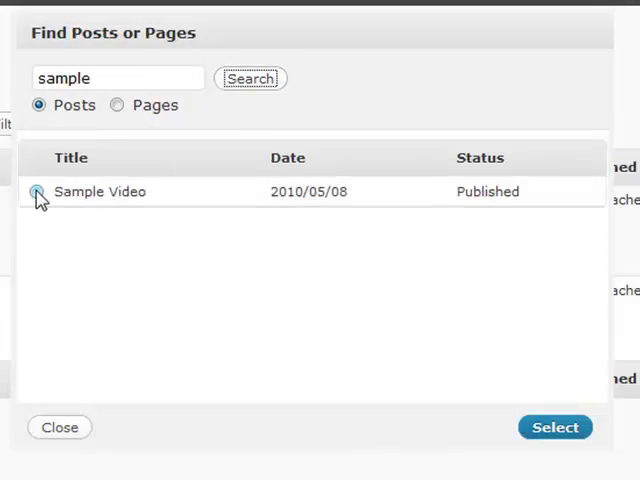
{"action": "left_click", "coordinate": [40, 191]}
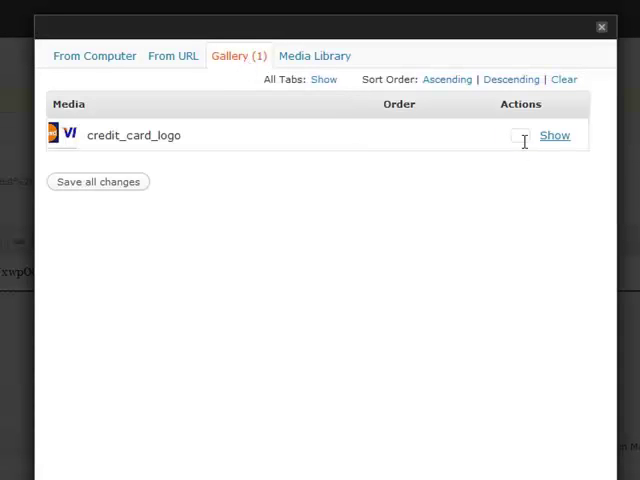
Expand and collapse the credit_card_logo gallery details, then close the gallery window
{"action": "left_click", "coordinate": [554, 135]}
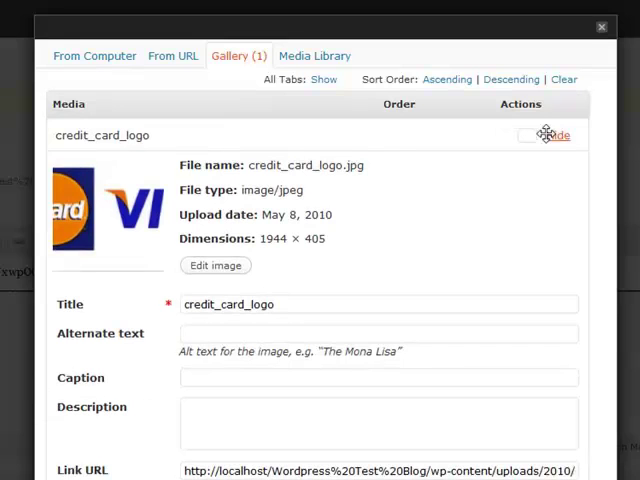
{"action": "mouse_move", "coordinate": [193, 196]}
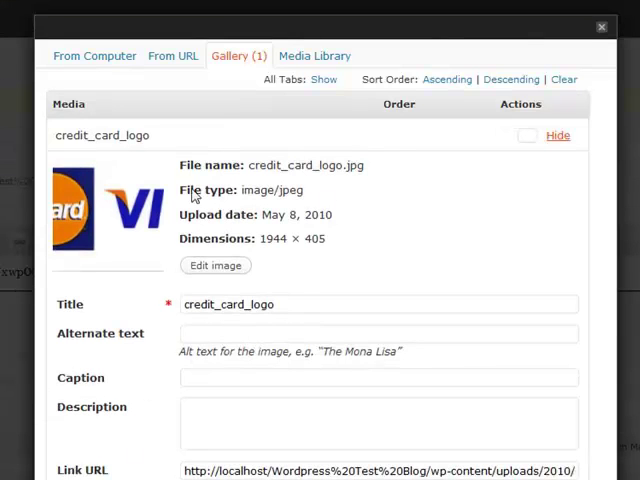
{"action": "mouse_move", "coordinate": [558, 108]}
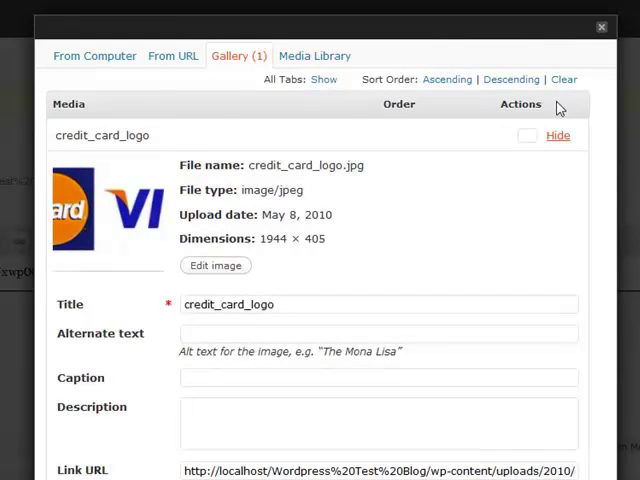
{"action": "left_click", "coordinate": [558, 135]}
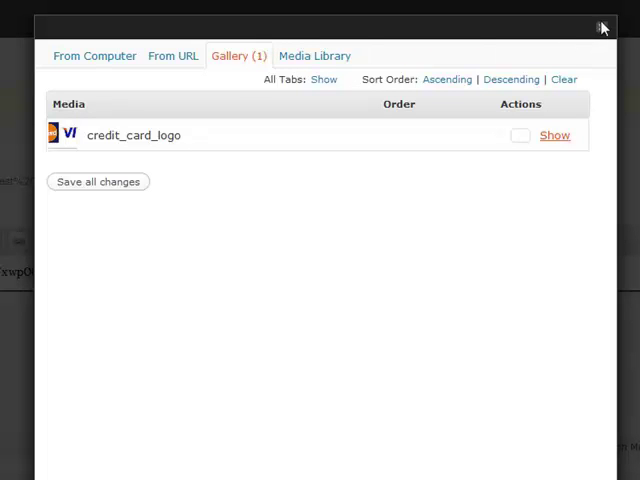
{"action": "left_click", "coordinate": [603, 27]}
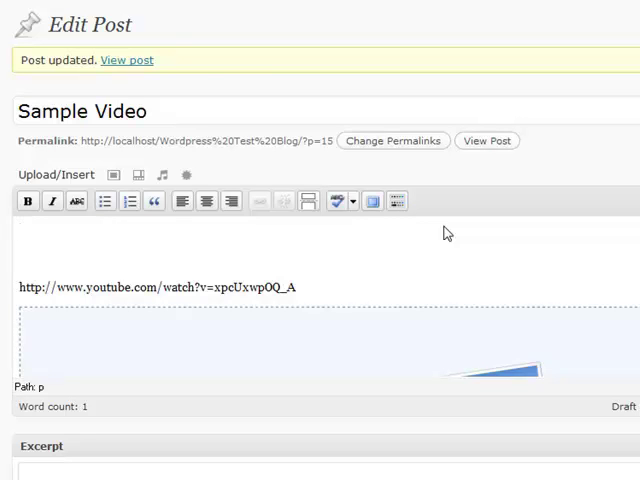
Type the bold line 'This is bold text.' at the start of the post body
{"action": "left_click", "coordinate": [20, 232]}
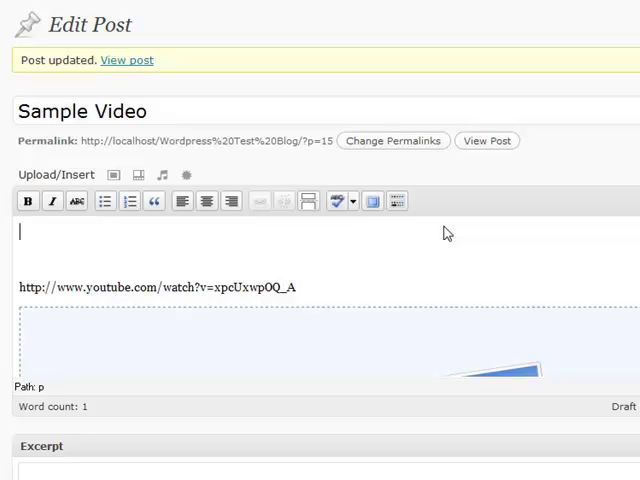
{"action": "type", "text": "This is bold text."}
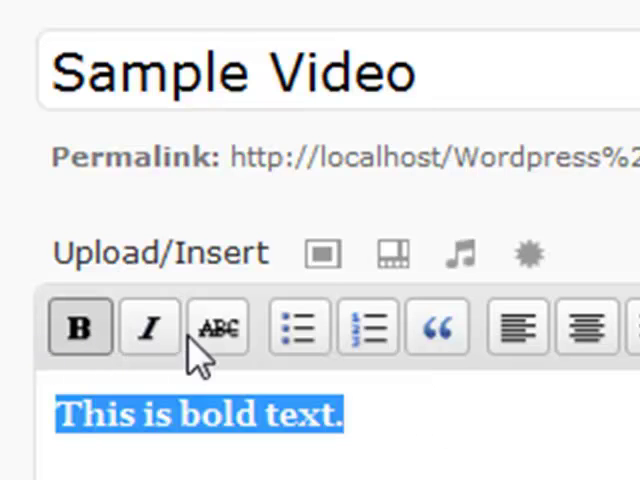
{"action": "mouse_move", "coordinate": [218, 328]}
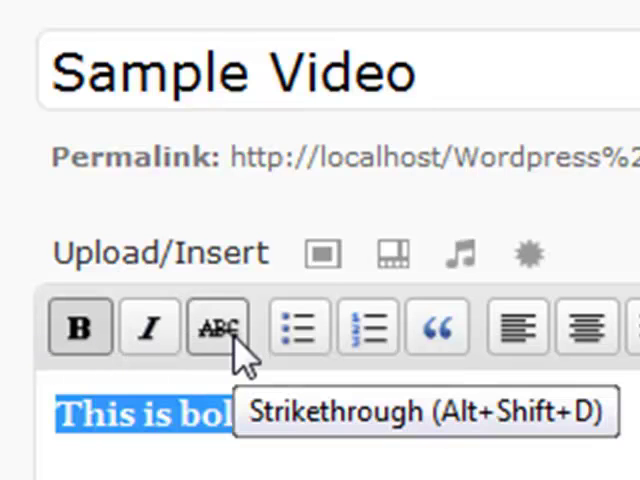
{"action": "mouse_move", "coordinate": [298, 328]}
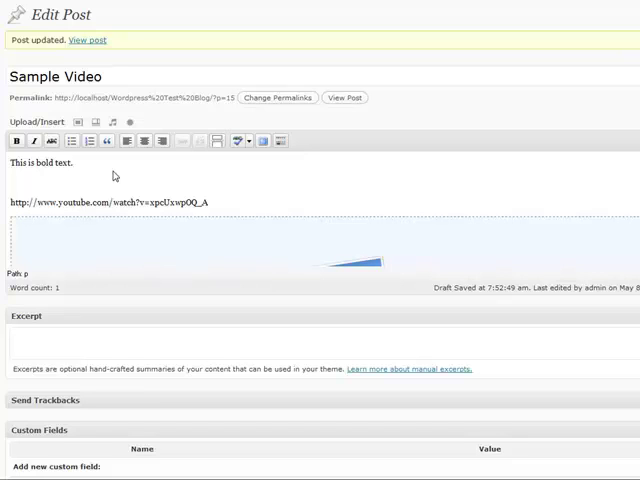
Place the caret after the bold line in the post body
{"action": "left_click", "coordinate": [73, 162]}
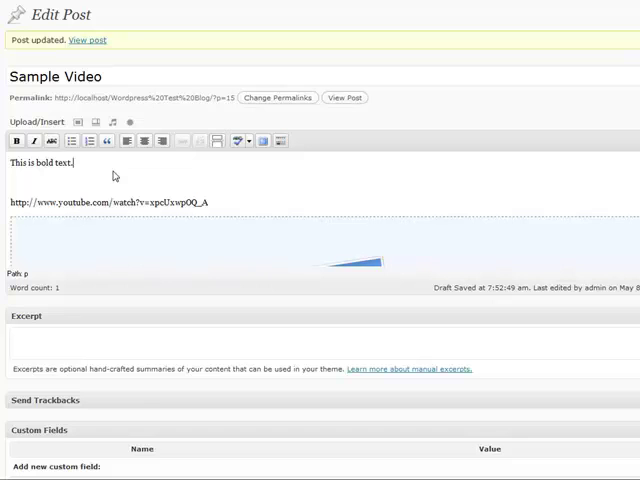
{"action": "mouse_move", "coordinate": [113, 175]}
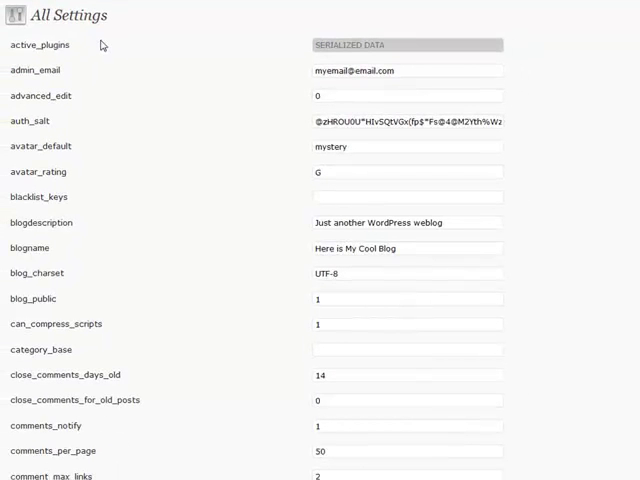
{"action": "scroll", "scroll_direction": "down", "scroll_amount": 3}
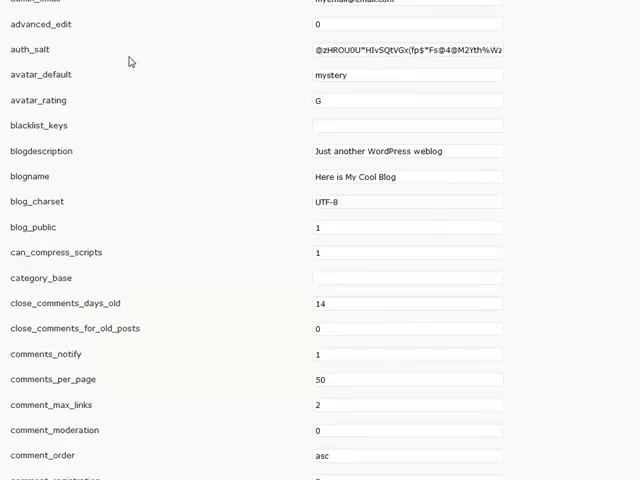
{"action": "scroll", "scroll_direction": "down", "scroll_amount": 3}
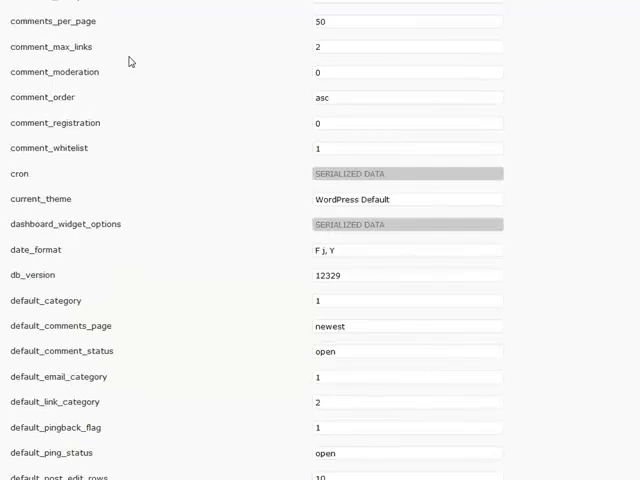
{"action": "scroll", "scroll_direction": "down", "scroll_amount": 3}
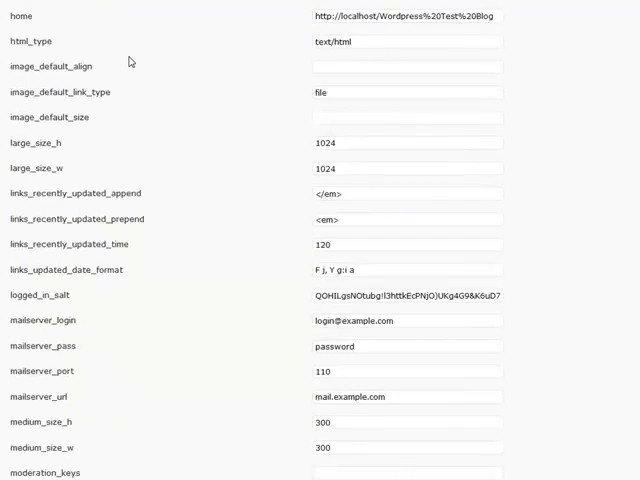
{"action": "scroll", "scroll_direction": "down", "scroll_amount": 3}
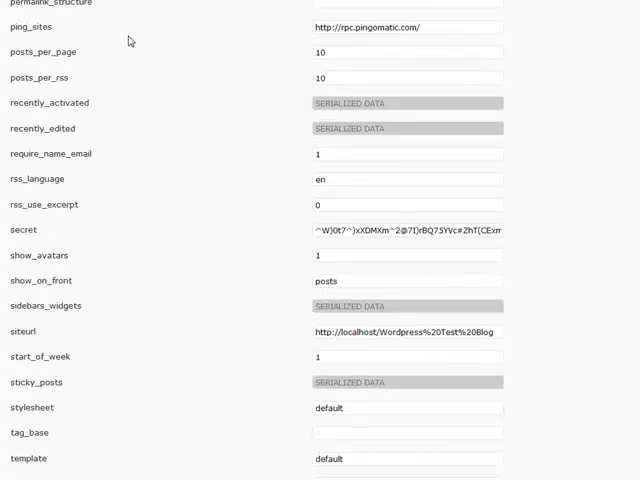
{"action": "mouse_move", "coordinate": [270, 200]}
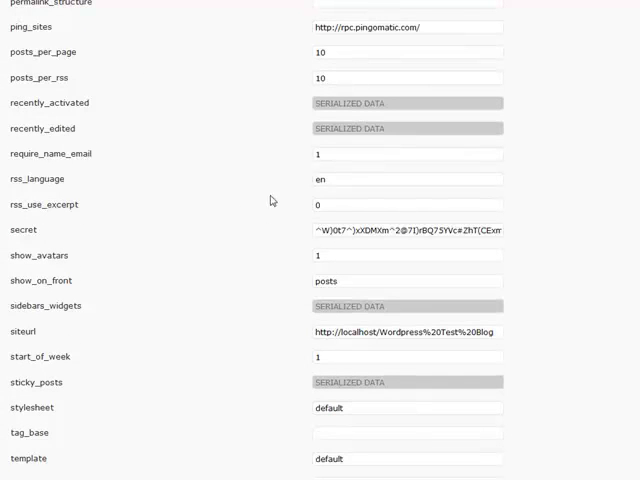
{"action": "scroll", "scroll_direction": "down", "scroll_amount": 3}
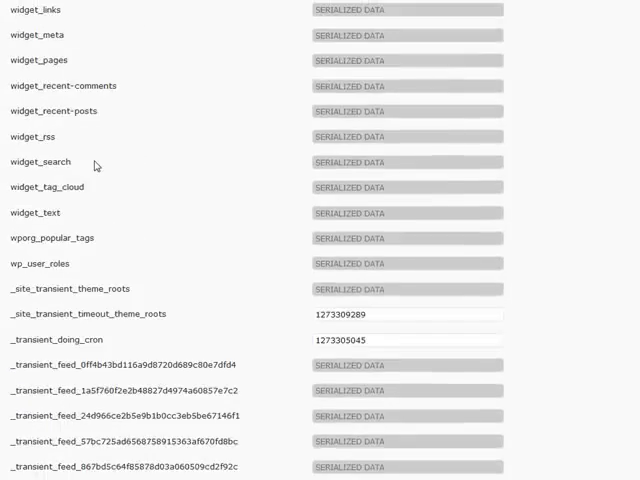
{"action": "scroll", "scroll_direction": "down", "scroll_amount": 3}
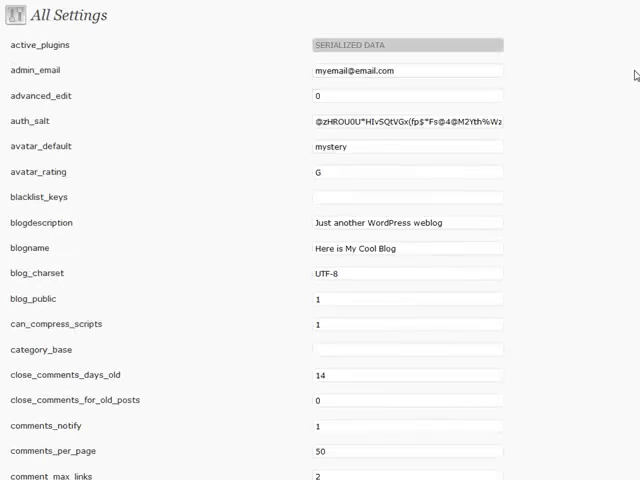
{"action": "mouse_move", "coordinate": [239, 84]}
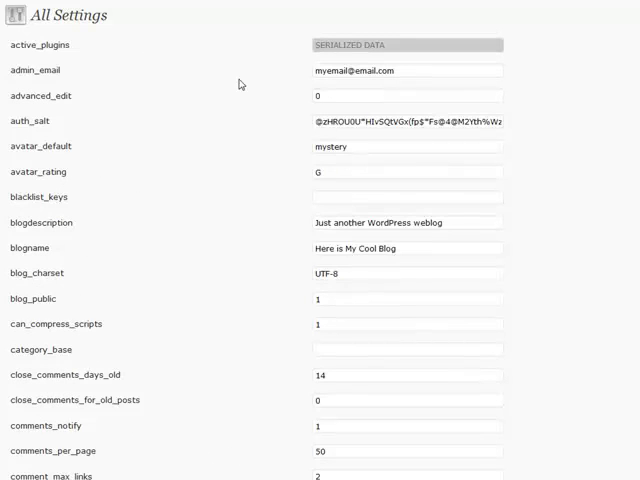
{"action": "mouse_move", "coordinate": [193, 36]}
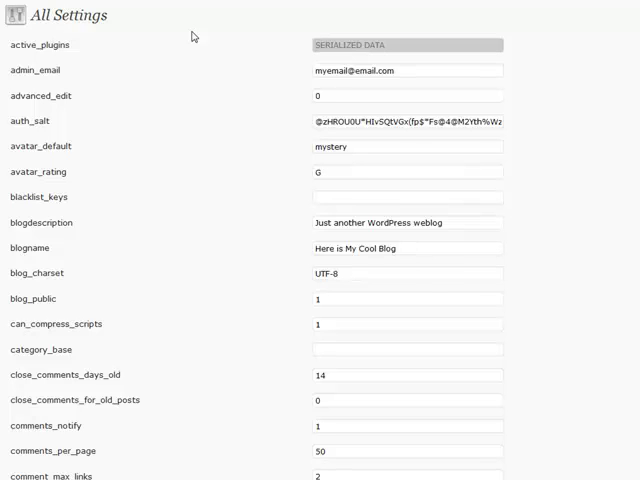
{"action": "double_click", "coordinate": [70, 15]}
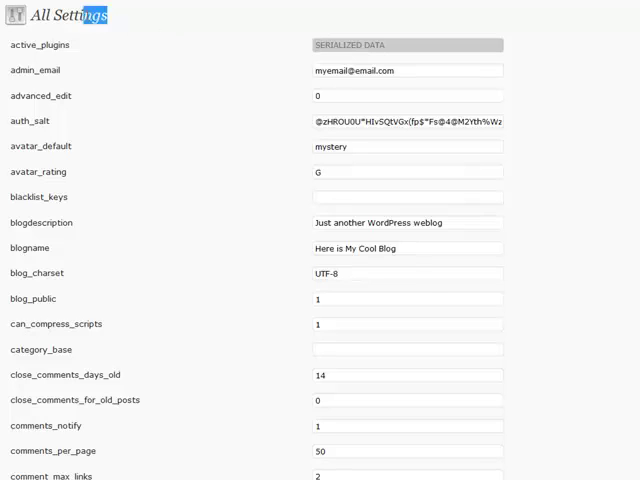